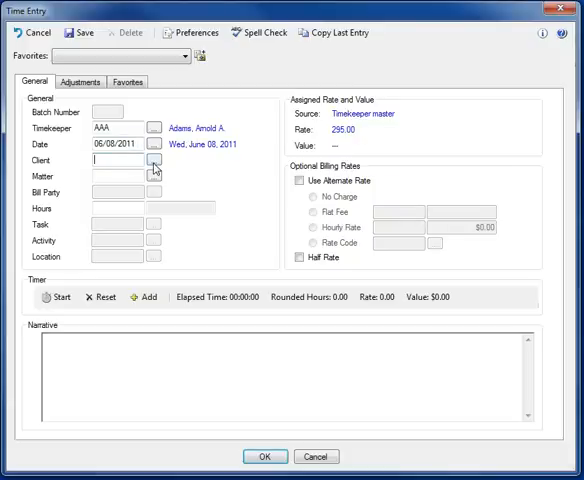
Search clients for 'legal' and pick client 136, Legal Software Systems, Inc.
click(152, 160)
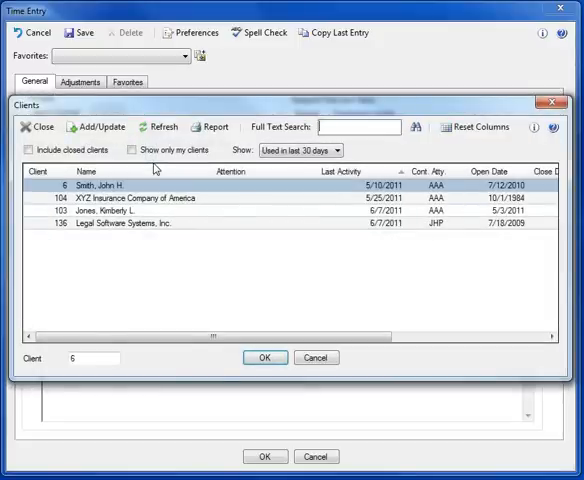
text(legal)
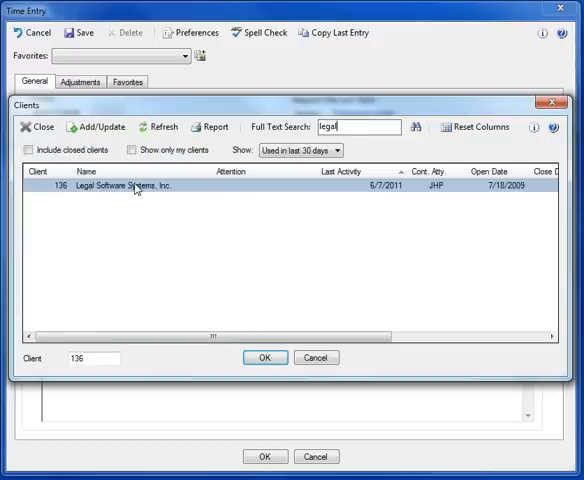
click(264, 357)
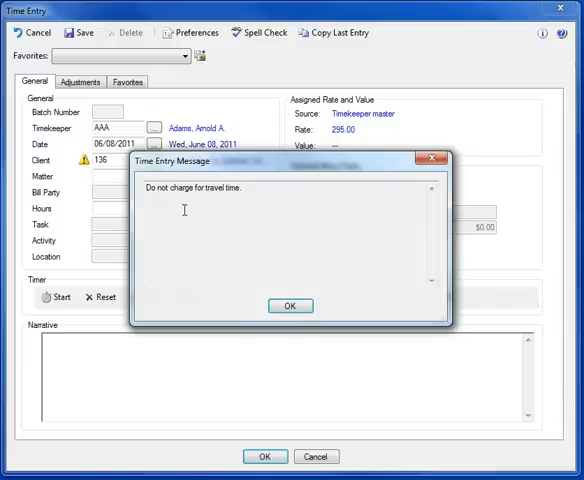
mouse_move(362, 244)
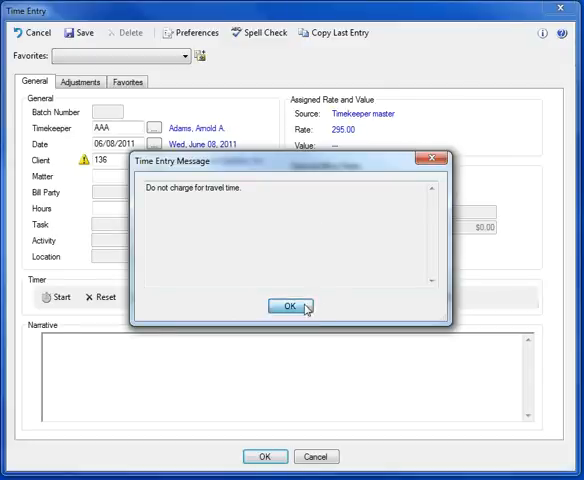
Dismiss the travel-time notice, enter matter 05 and record 0.2 hours.
click(289, 306)
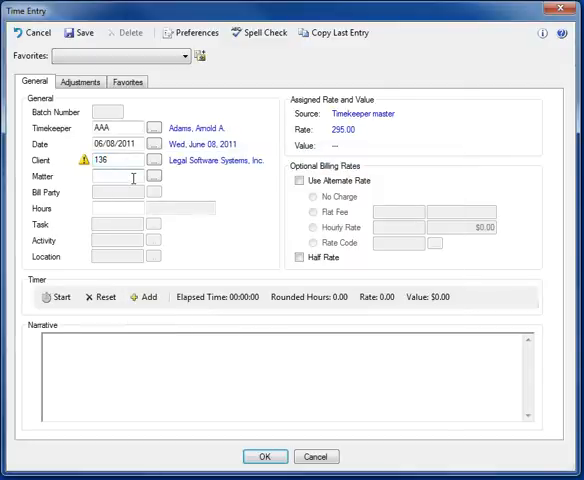
text(05)
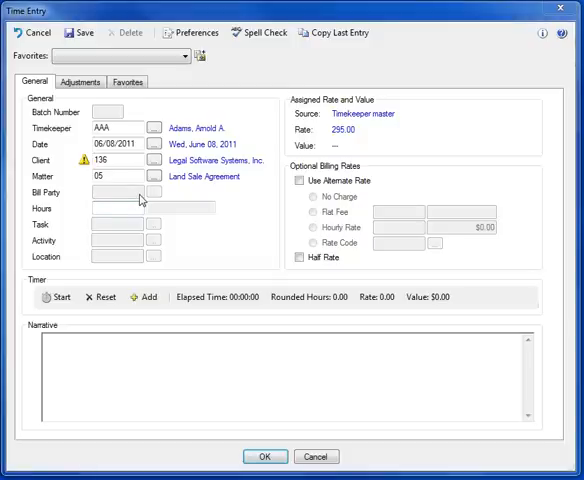
click(118, 208)
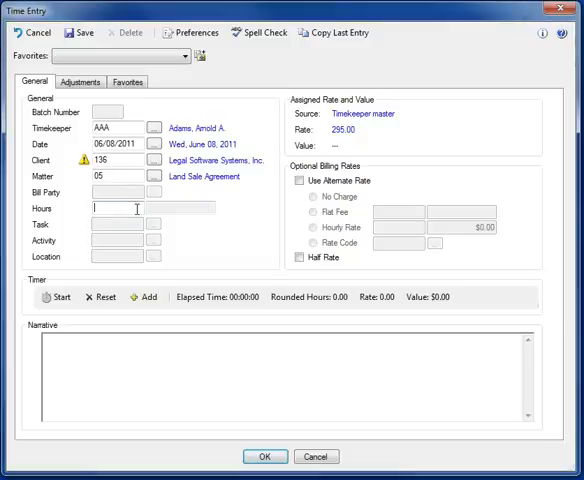
text(2)
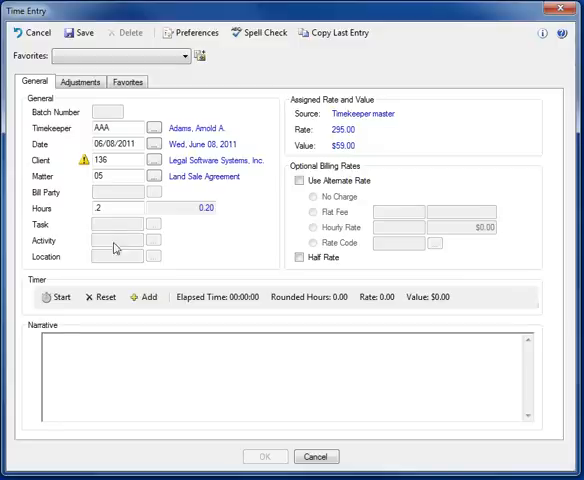
mouse_move(160, 260)
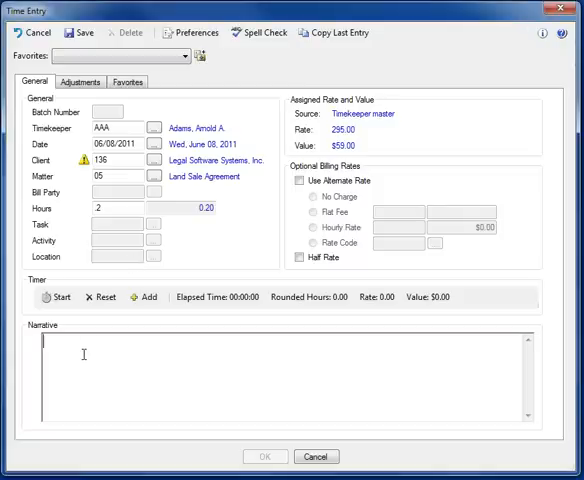
Type the narrative 'Meeting with cleint to discuss purchase agreement.'.
text(Meeting with c)
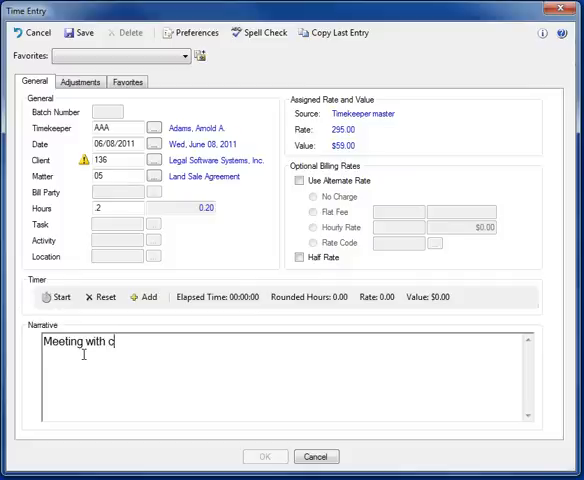
text(leint)
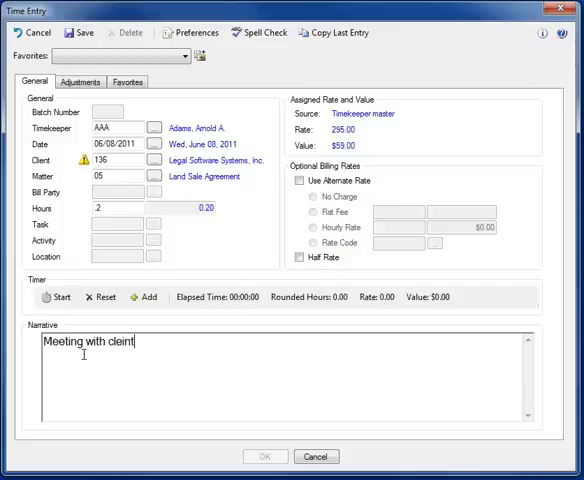
text(to discuss)
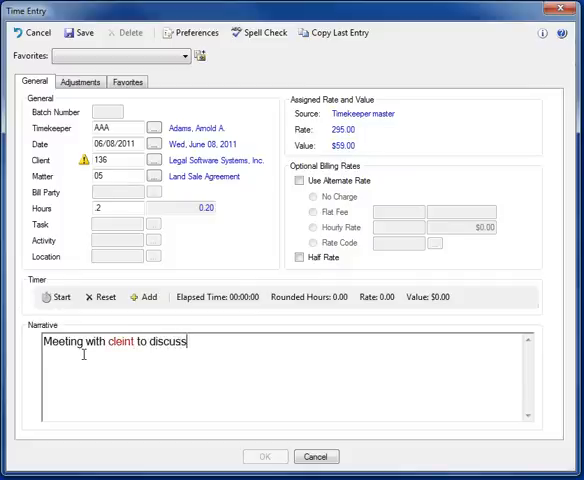
text(purchase agre)
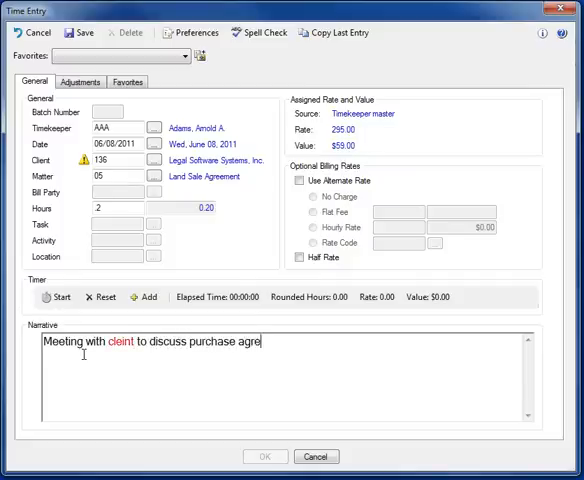
text(ement.)
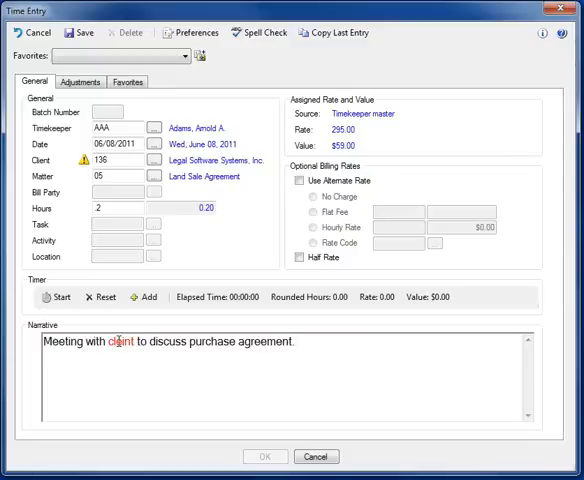
Correct 'cleint' to 'client' and add 'their' before 'purchase agreement'.
right_click(114, 342)
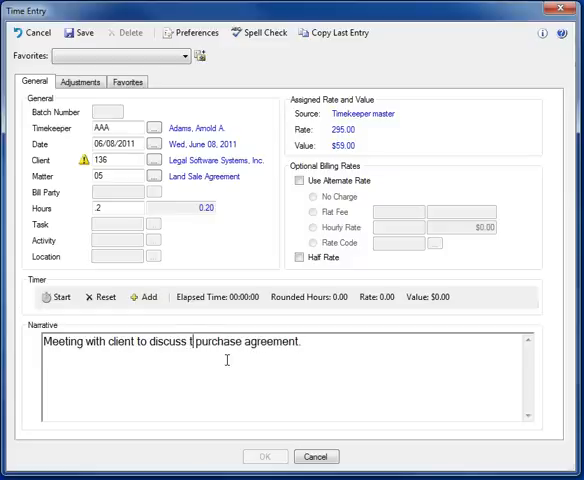
text(hier)
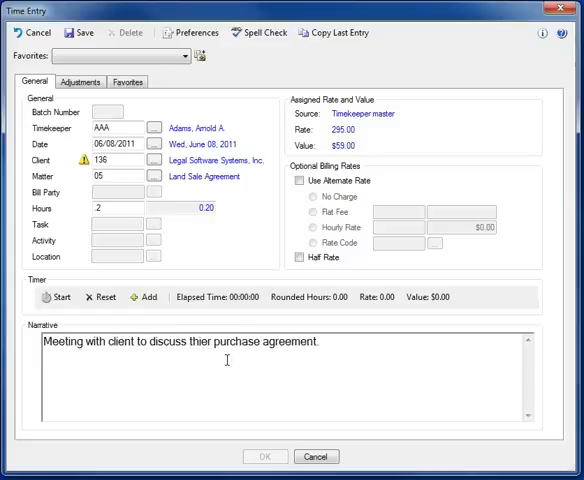
text(their)
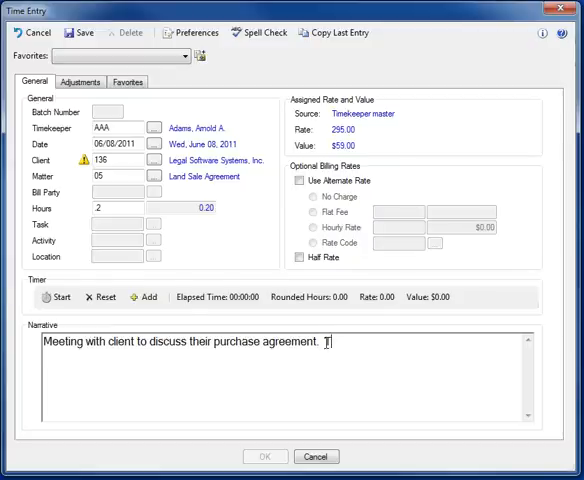
Type 'Telephone conversation with seller and telephone conversation with Mr. Jones.' into the narrative.
text(Tcw)
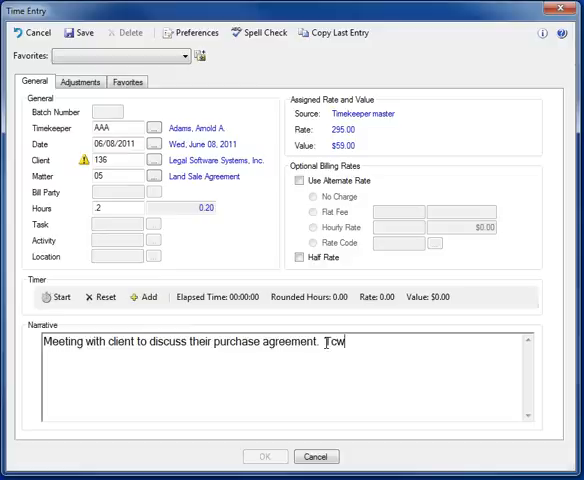
text(Telephone conversation with)
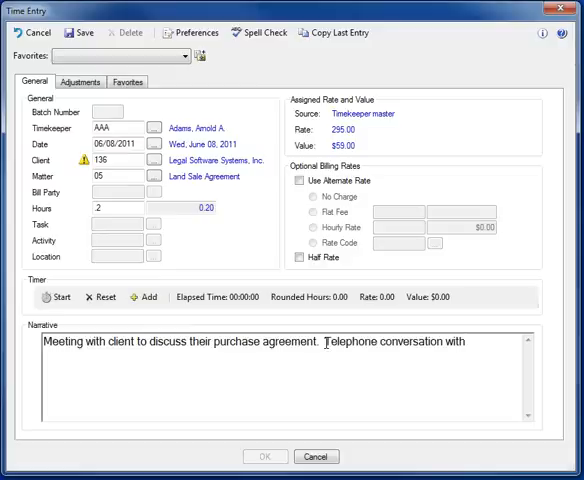
text(s)
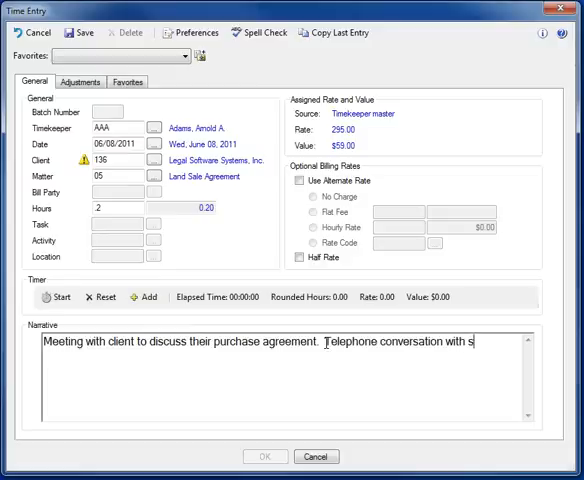
text(eller and)
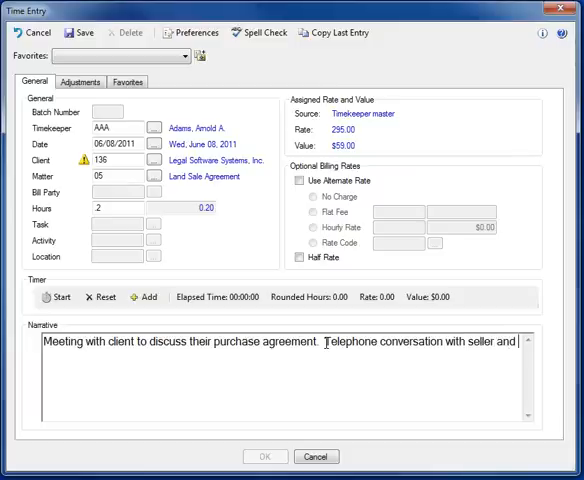
text(tcw)
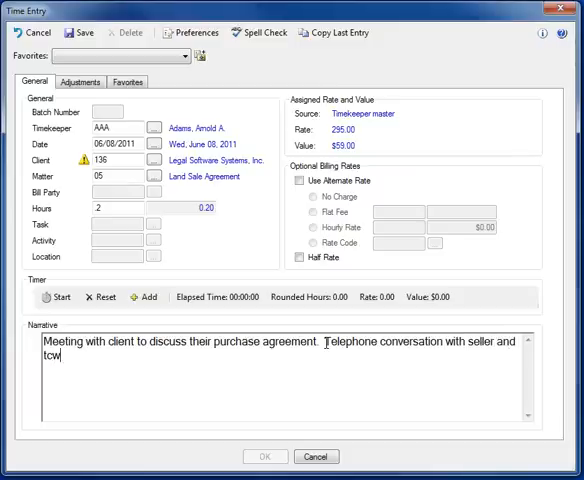
text(elephone conversation with)
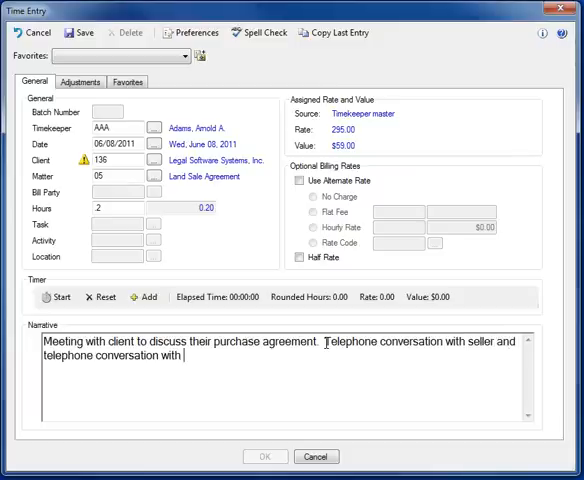
text(wit)
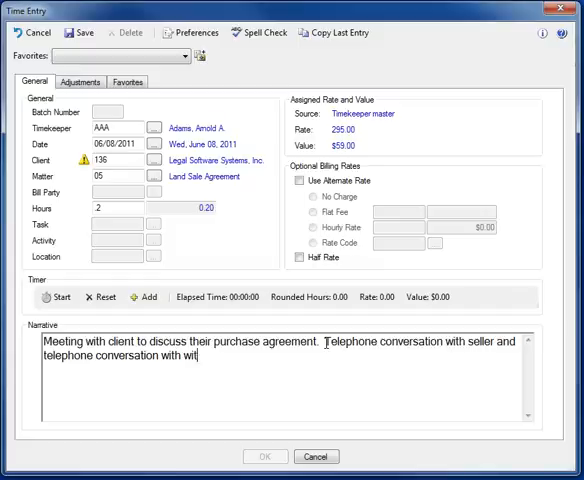
key(Backspace)
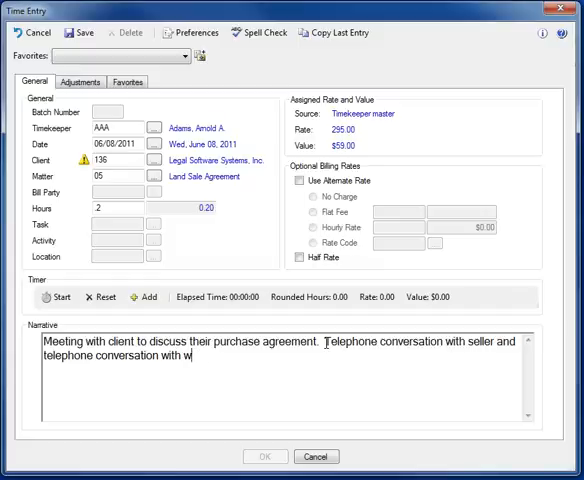
text(Mr. Jon)
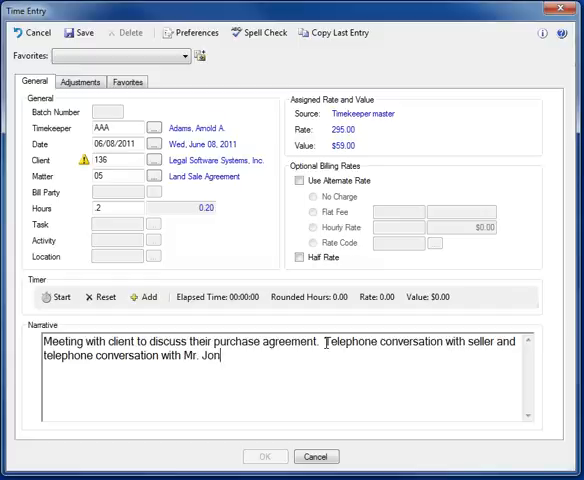
text(es.)
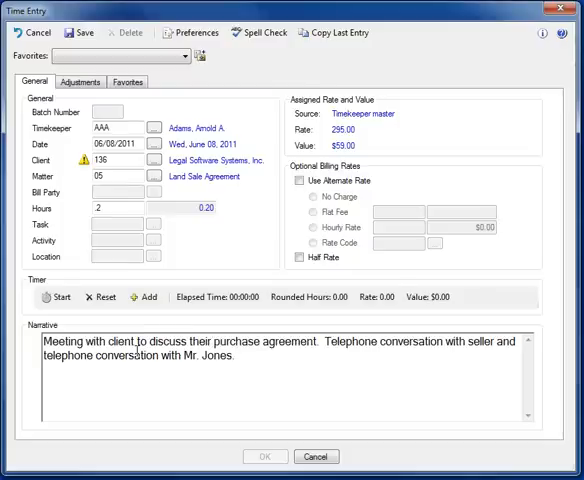
Bold 'client' and underline 'purchase' in the narrative, then deselect.
double_click(120, 341)
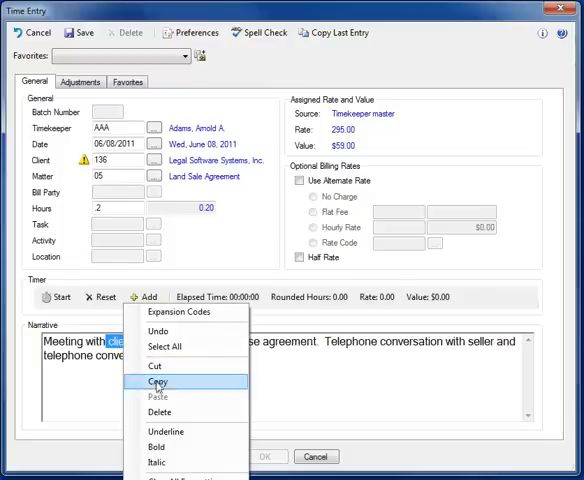
click(157, 382)
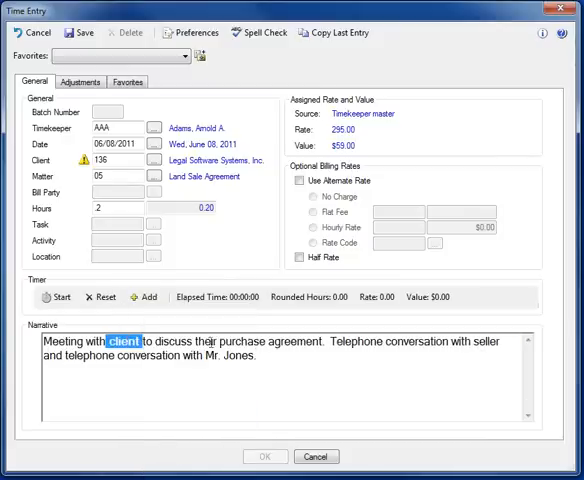
double_click(236, 342)
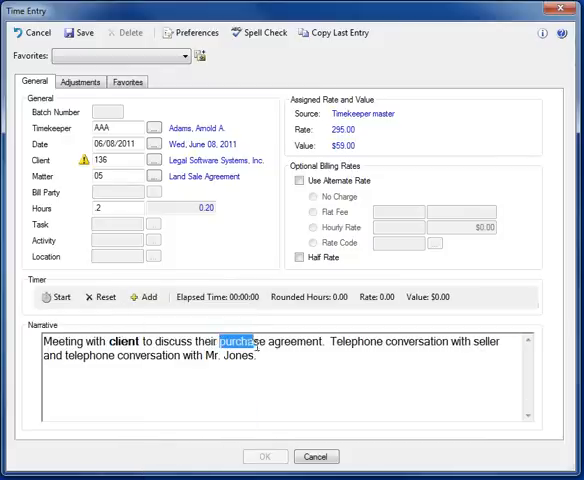
right_click(256, 343)
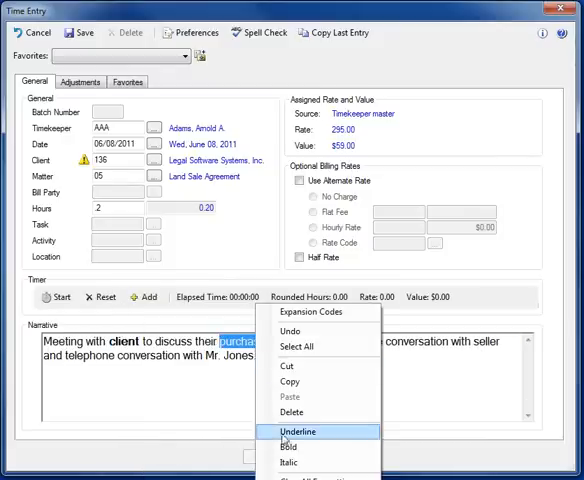
click(298, 431)
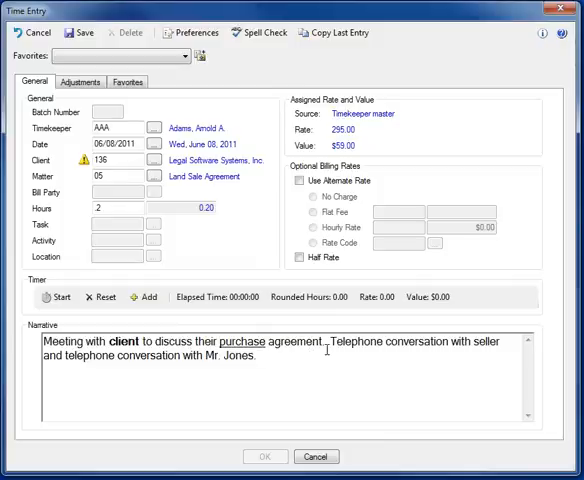
click(258, 355)
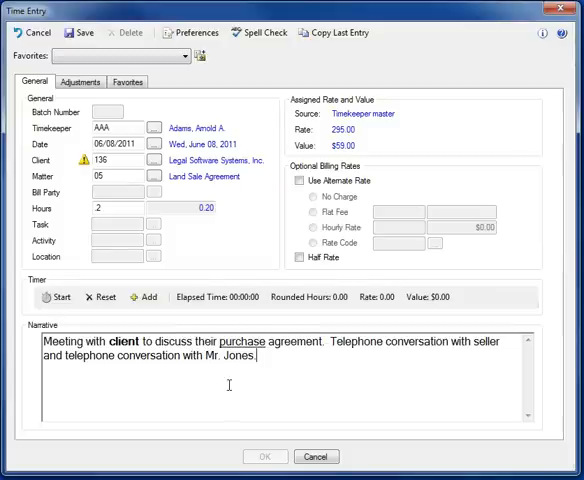
mouse_move(380, 337)
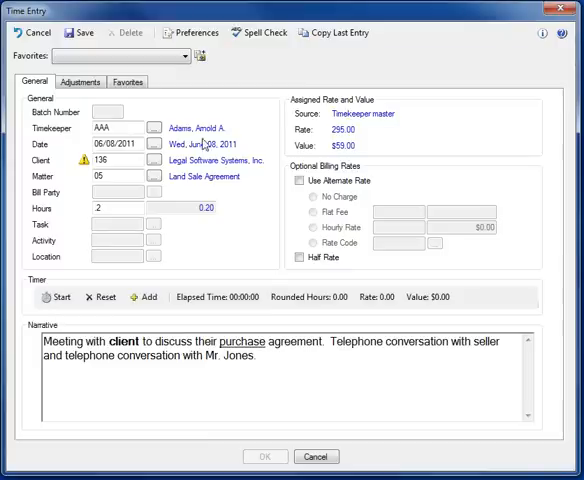
mouse_move(82, 32)
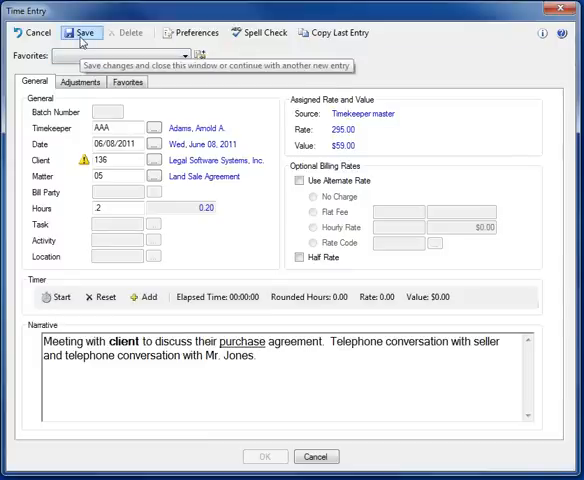
mouse_move(207, 134)
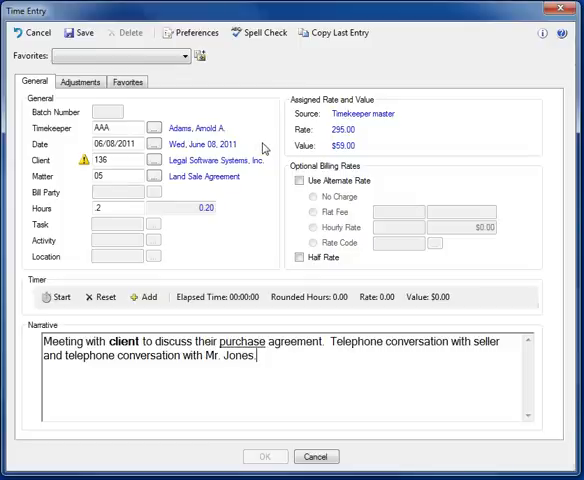
mouse_move(417, 138)
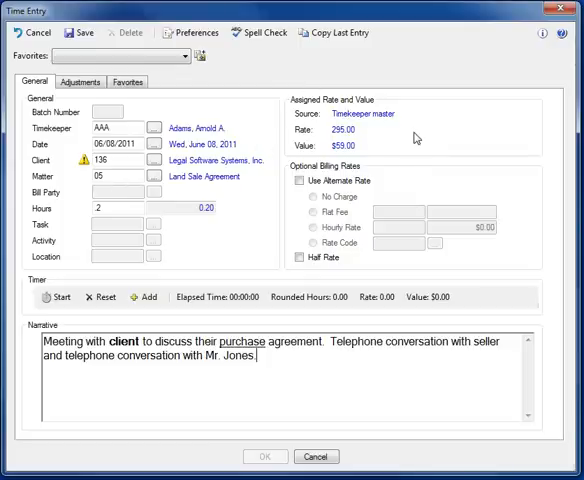
mouse_move(450, 151)
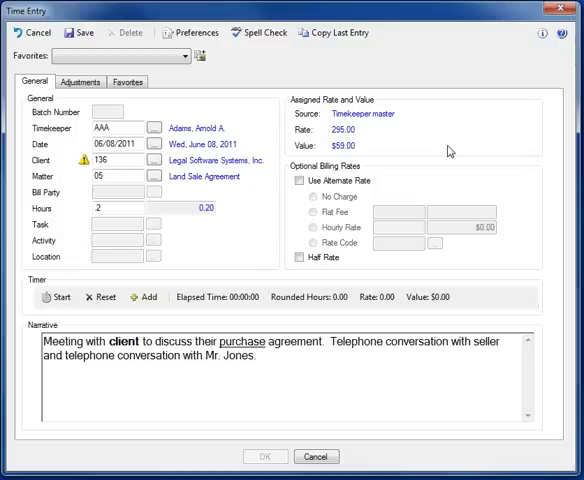
mouse_move(450, 151)
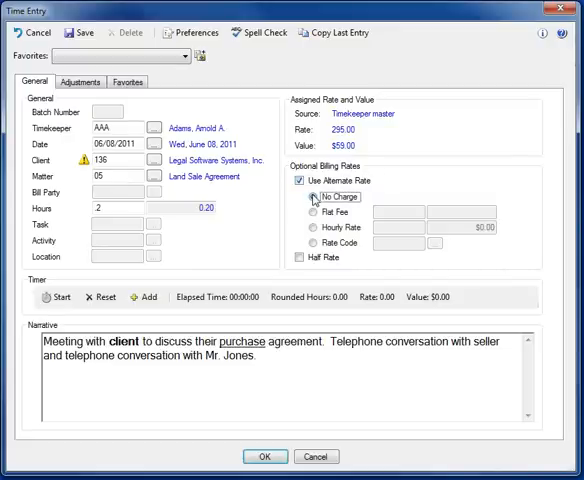
Try No Charge, Flat Fee, Alternate Rate and Half Rate, then clear them.
click(312, 193)
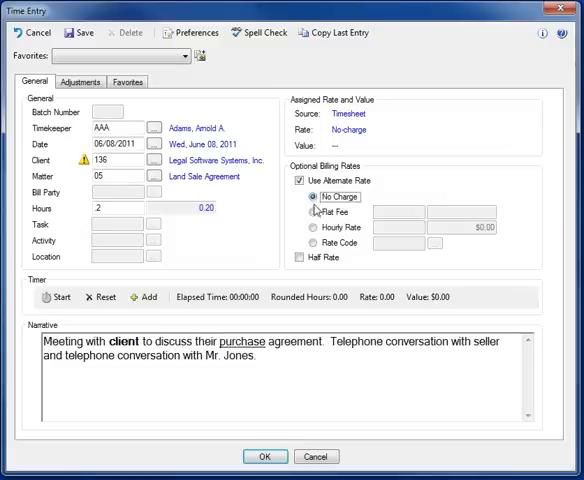
click(313, 212)
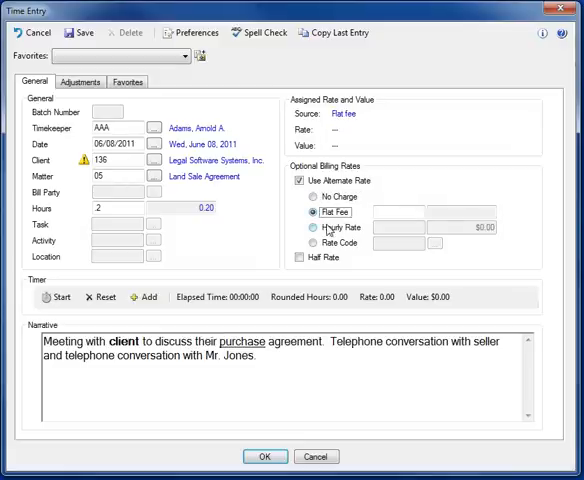
click(302, 180)
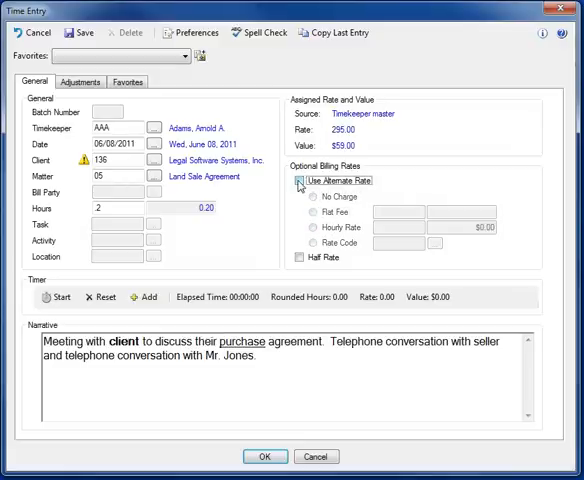
click(300, 258)
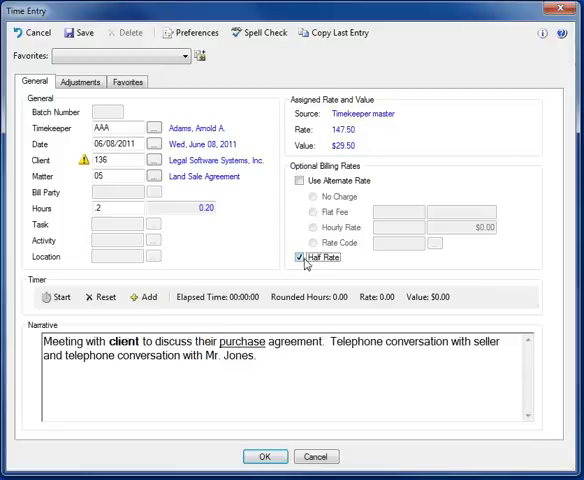
click(306, 257)
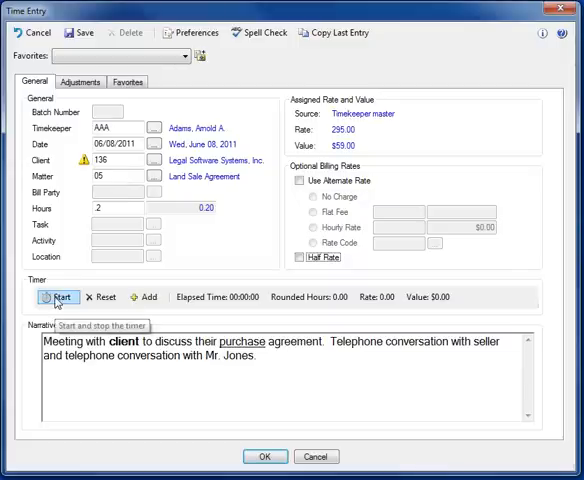
Run the timer and add its rounded time, bringing hours to 0.30.
click(58, 297)
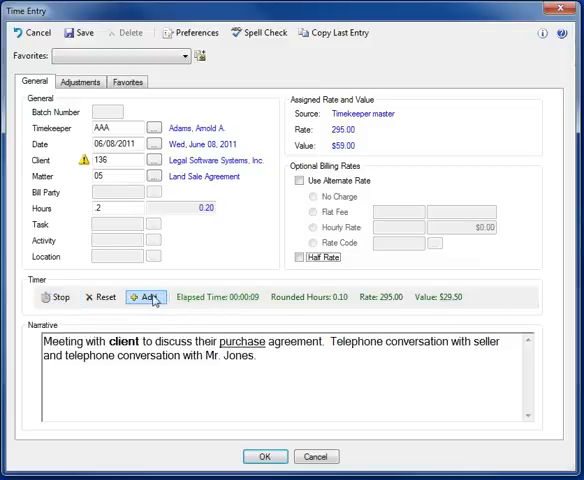
mouse_move(149, 297)
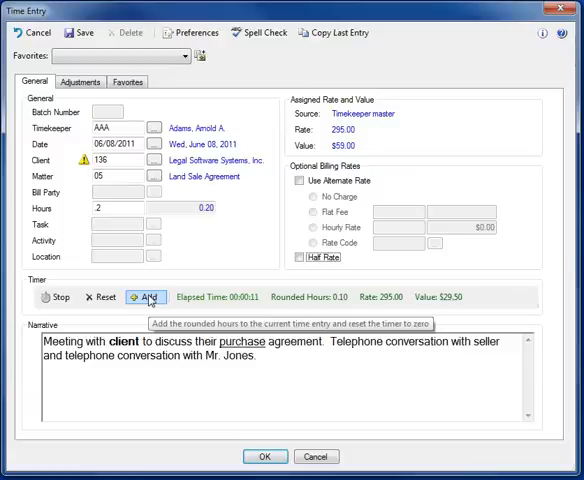
click(147, 297)
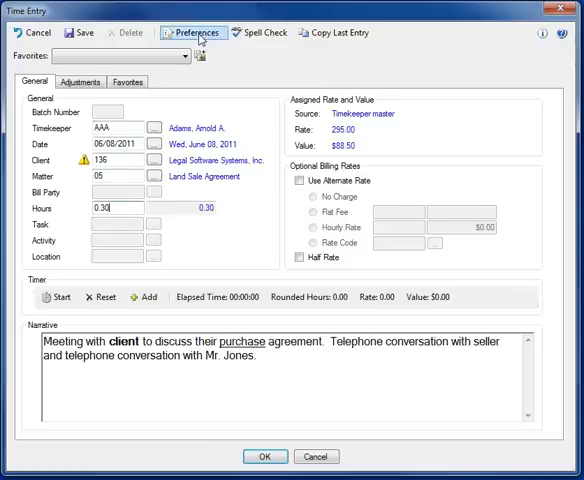
Open User Maintenance time-entry preferences, review them, and close the window.
click(194, 32)
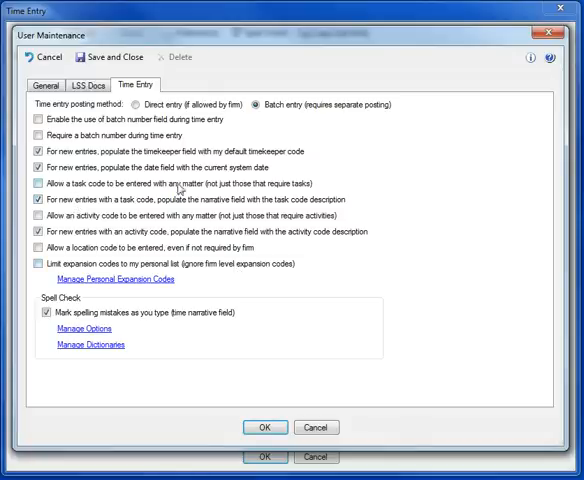
click(264, 427)
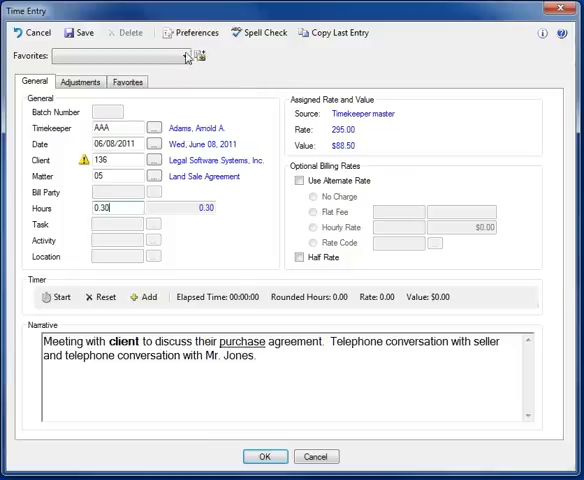
mouse_move(199, 57)
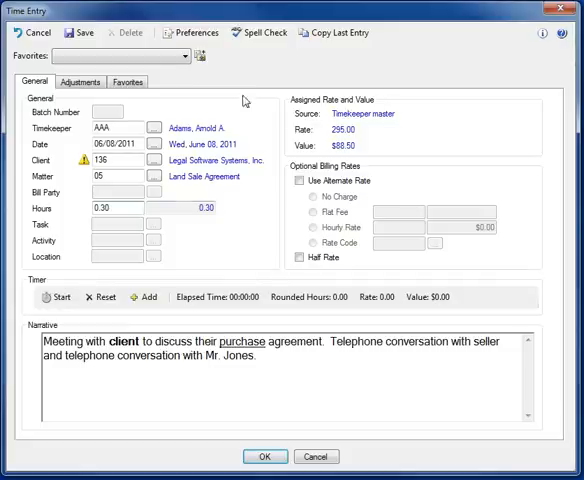
mouse_move(244, 97)
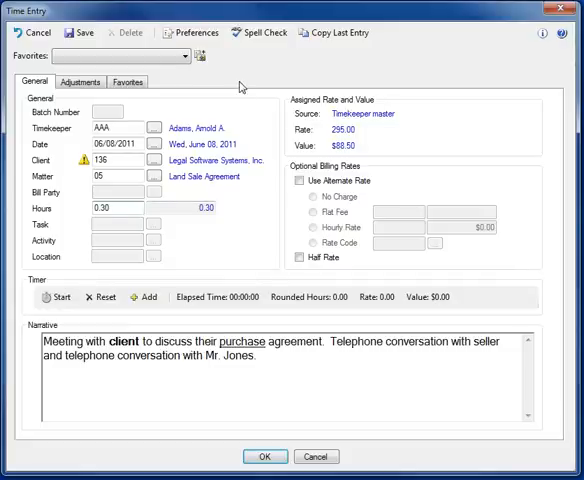